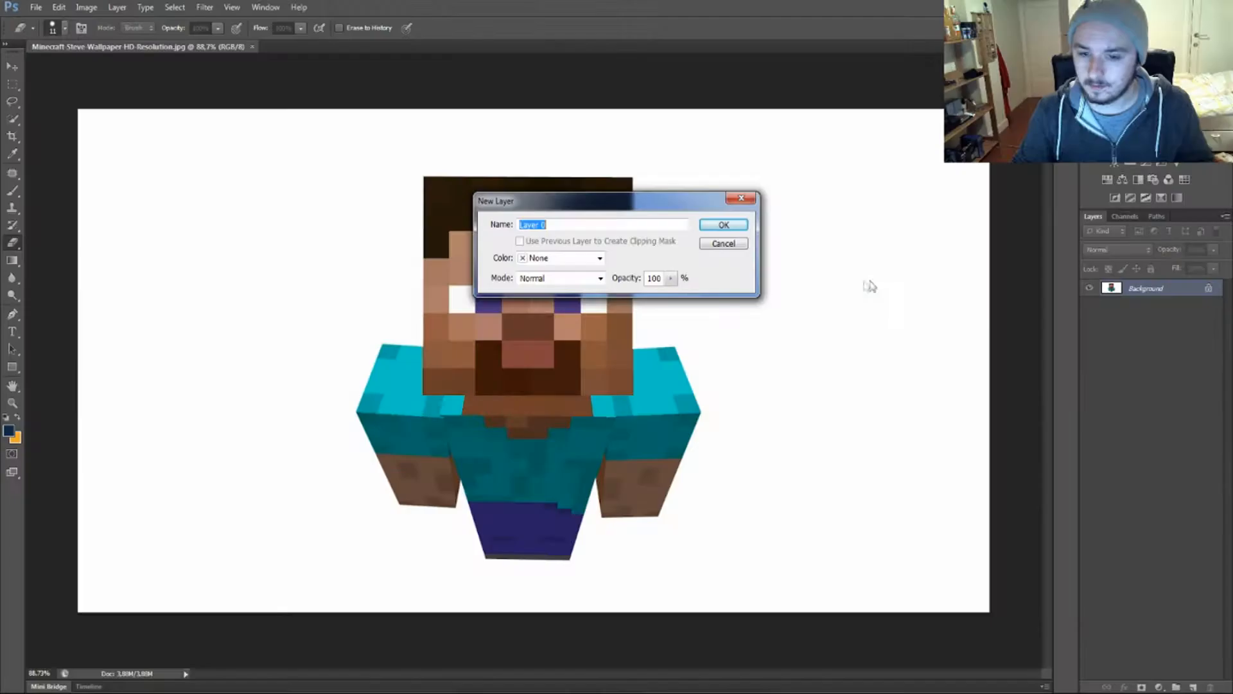
Convert the locked Background into a regular editable layer, accepting the New Layer dialog.
left_click(722, 224)
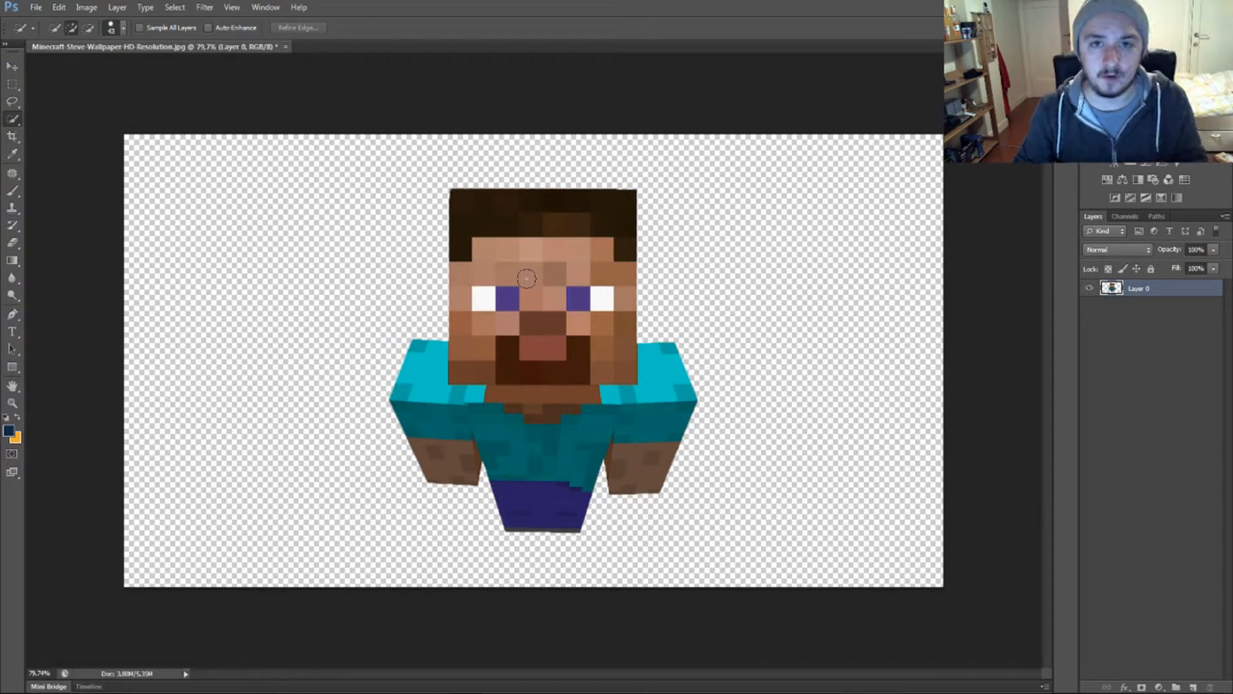
mouse_move(545, 271)
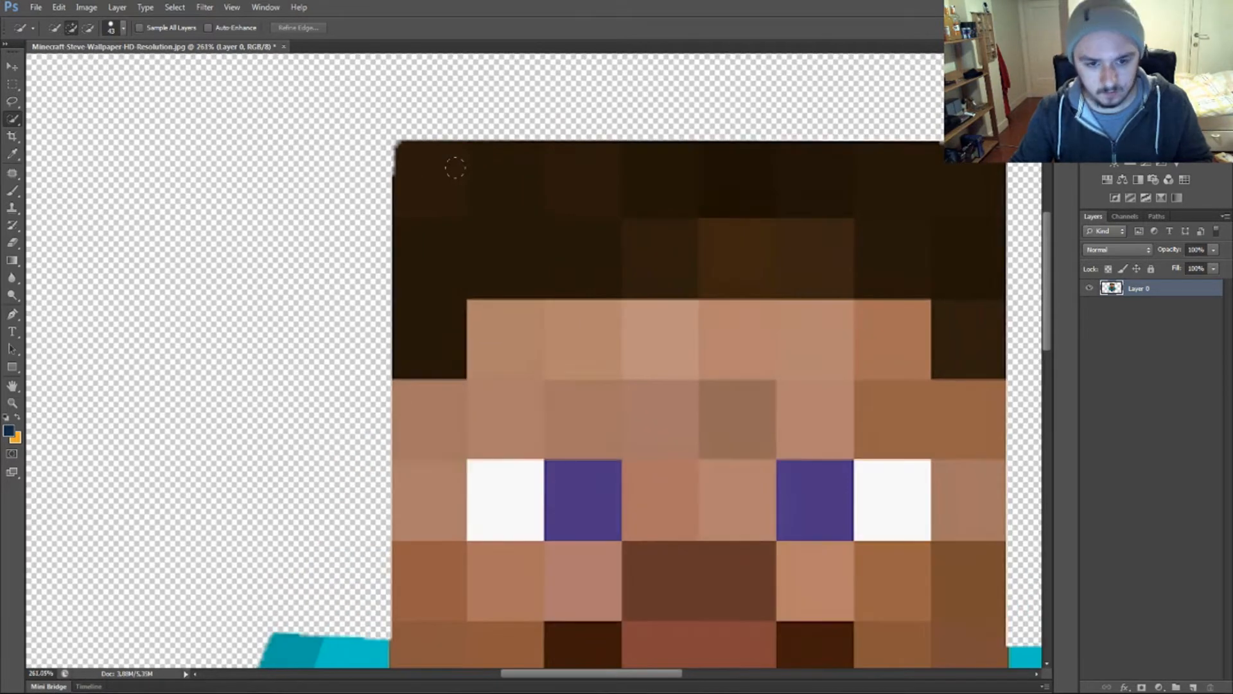
scroll("down", 3)
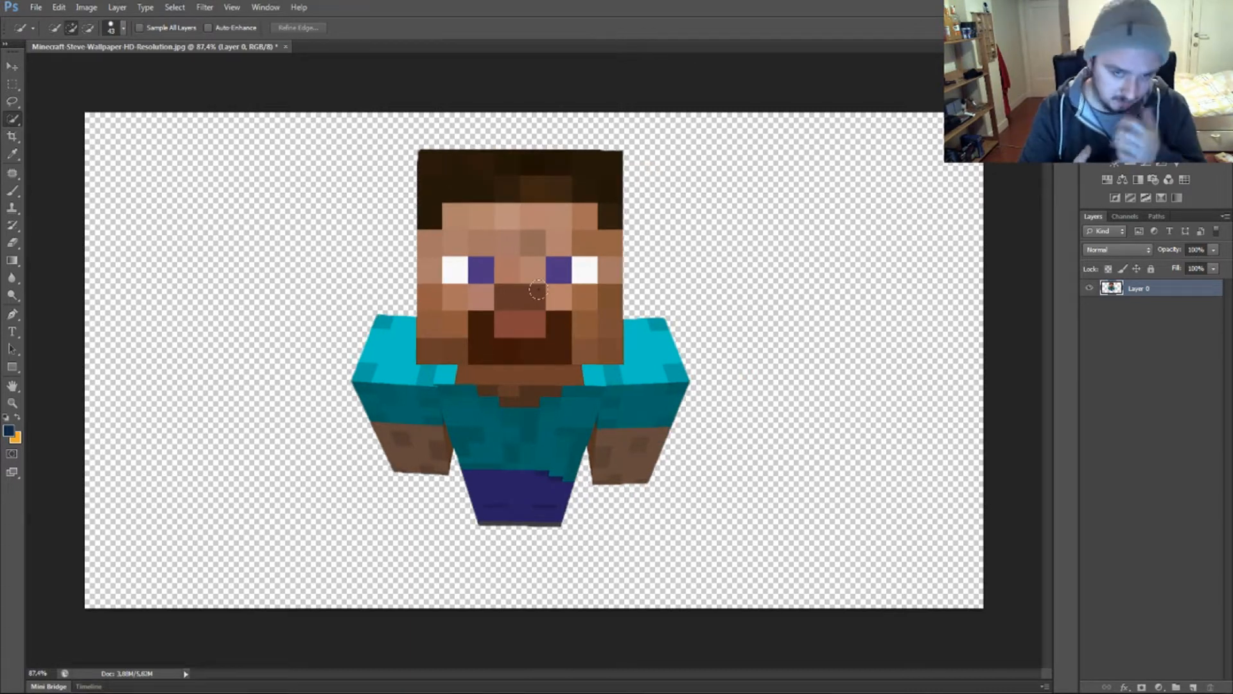
mouse_move(663, 183)
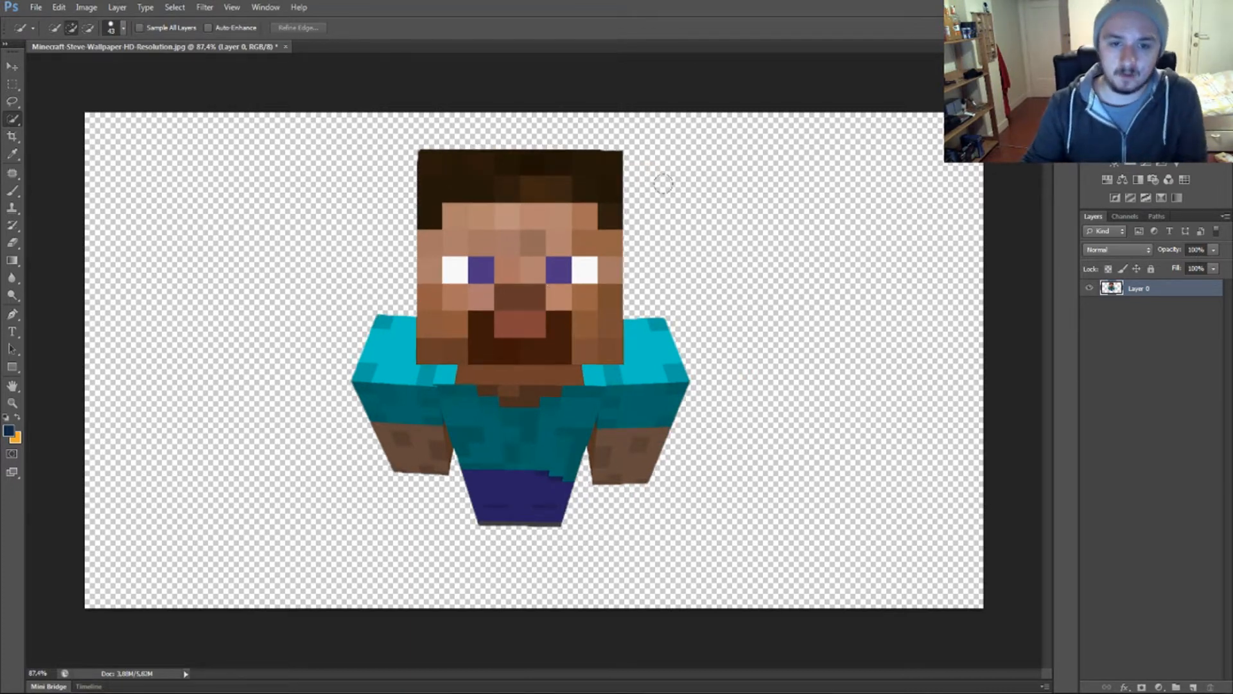